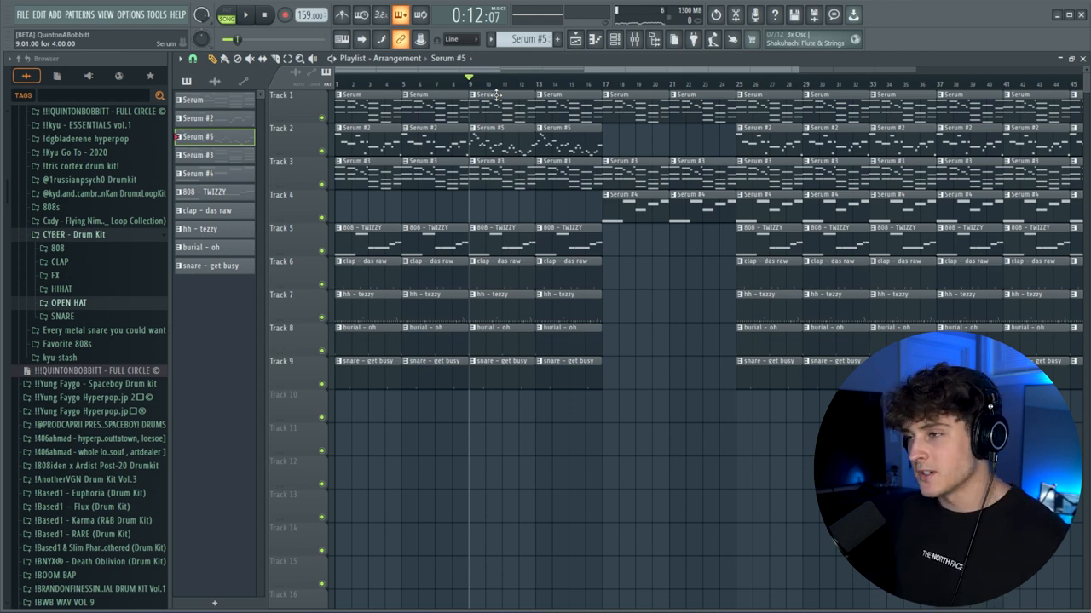
# - Start a new project from the Main Vocals (waves) template
pyautogui.click(245, 14)
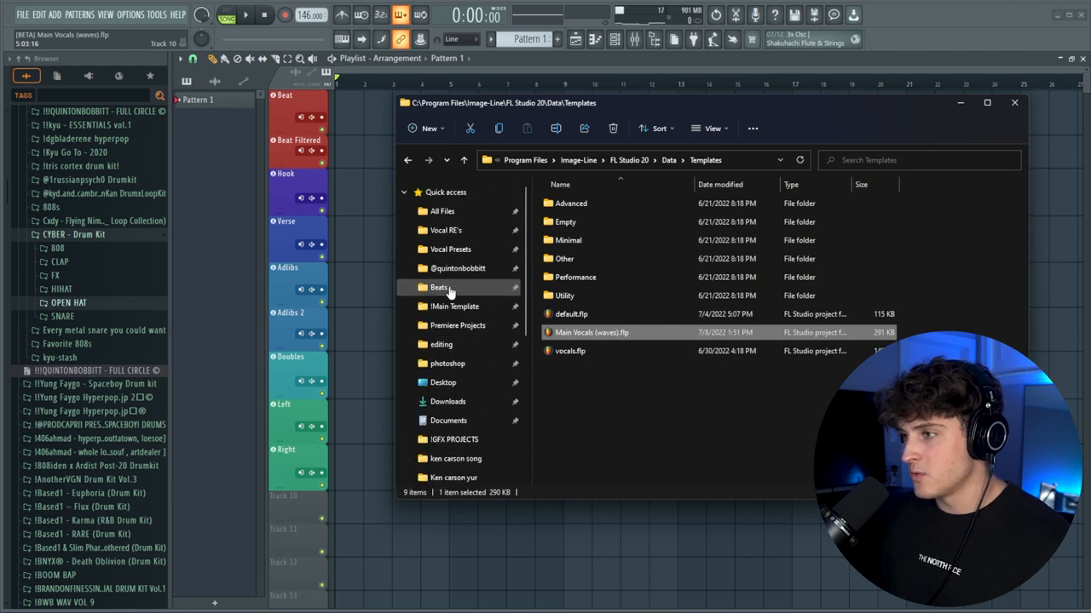
# - Place the 'four or more - 159BPM cmin' beat on the Beat track at 159 BPM
pyautogui.doubleClick(591, 333)
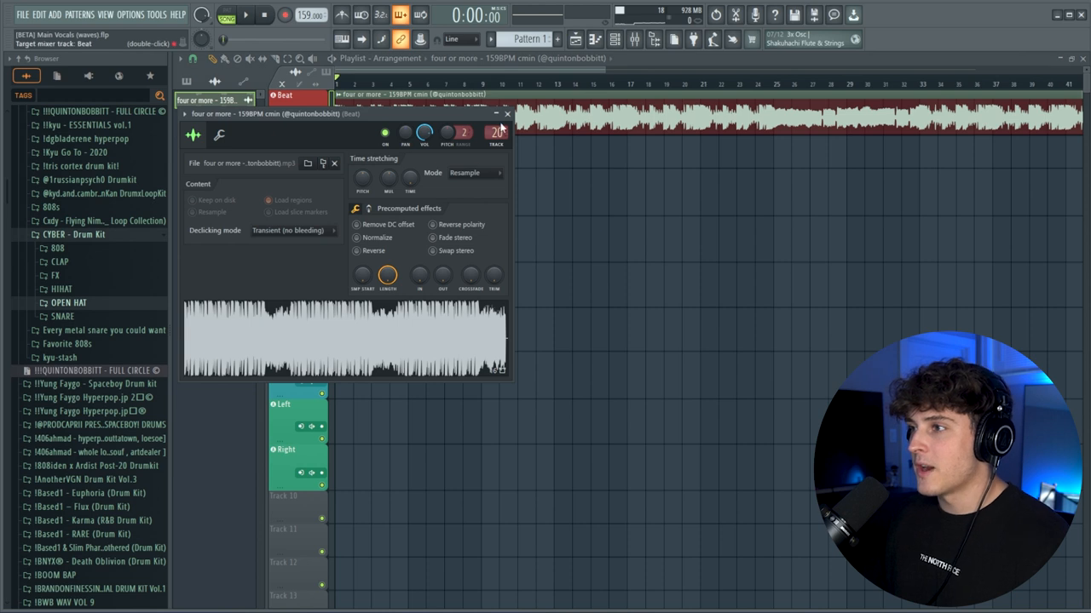
pyautogui.click(506, 113)
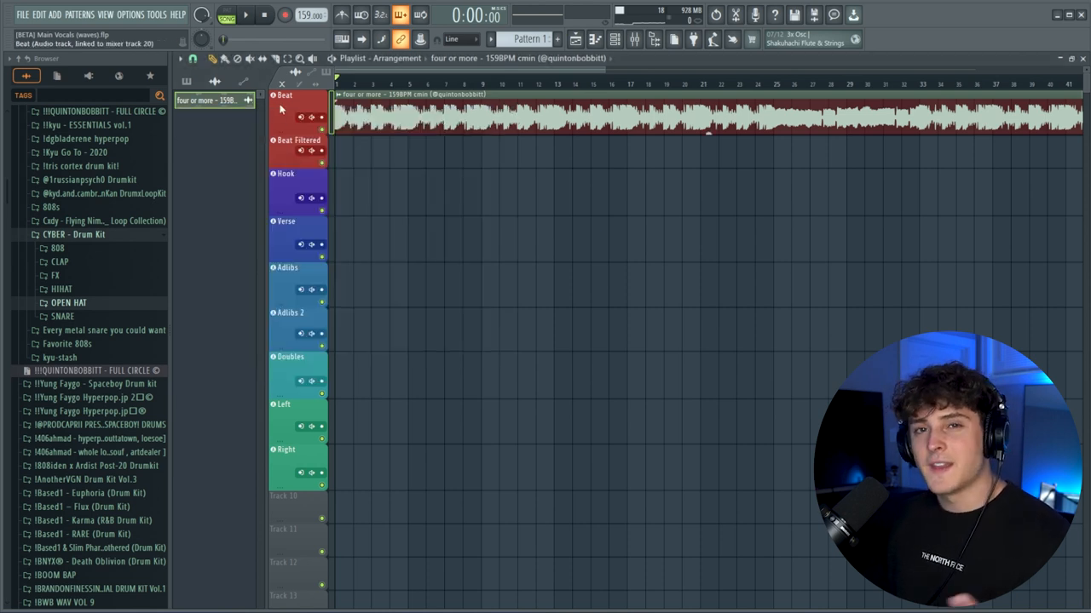
pyautogui.moveTo(290, 109)
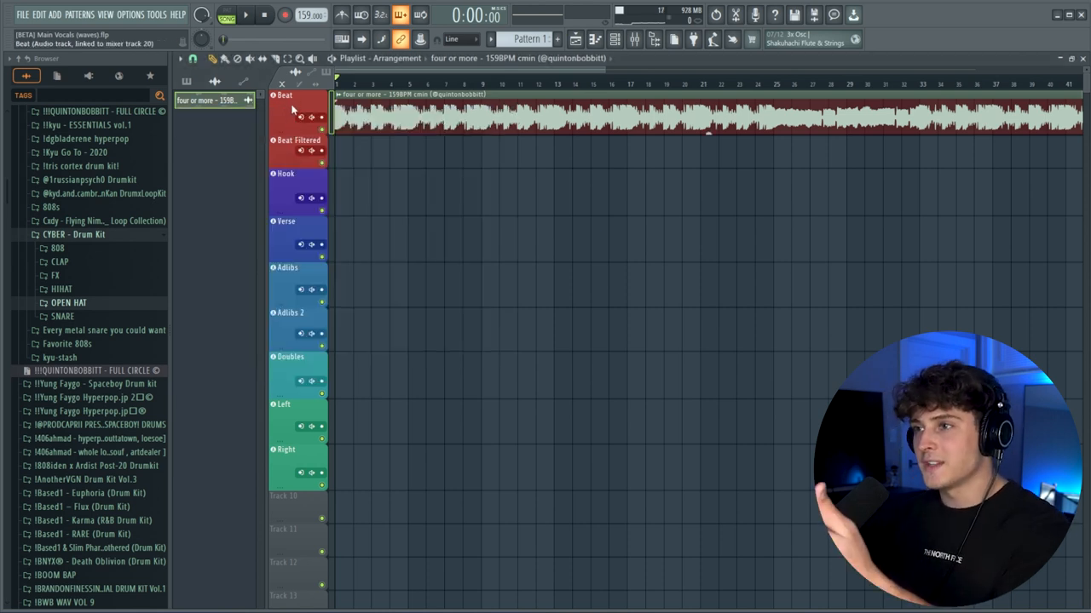
pyautogui.click(312, 117)
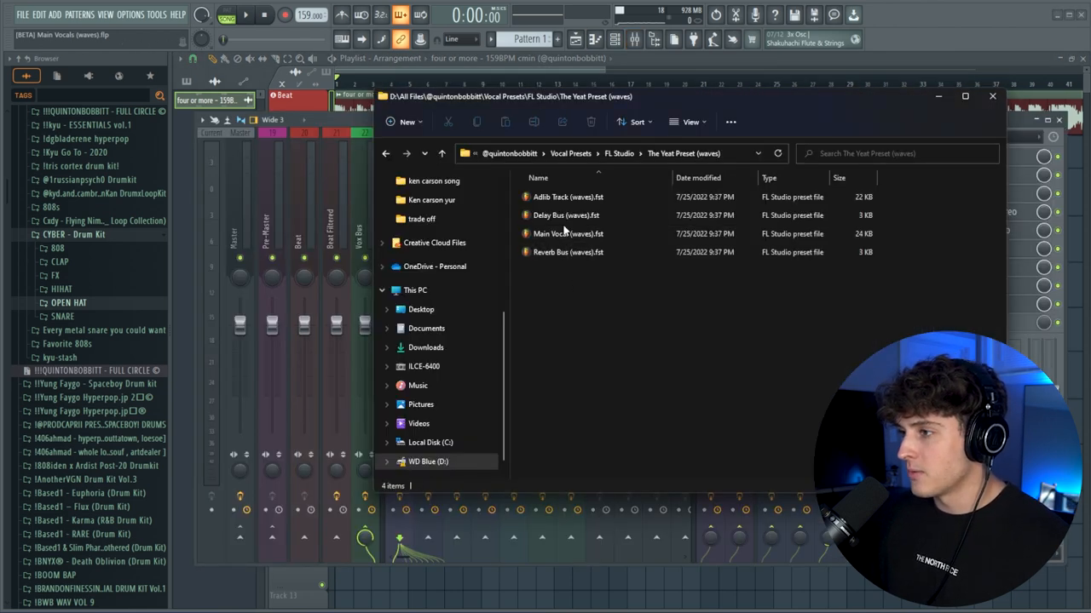
# - Load Main Vocal (waves).fst onto the Vocals insert and set Auto-Tune Pro to C minor
pyautogui.click(567, 233)
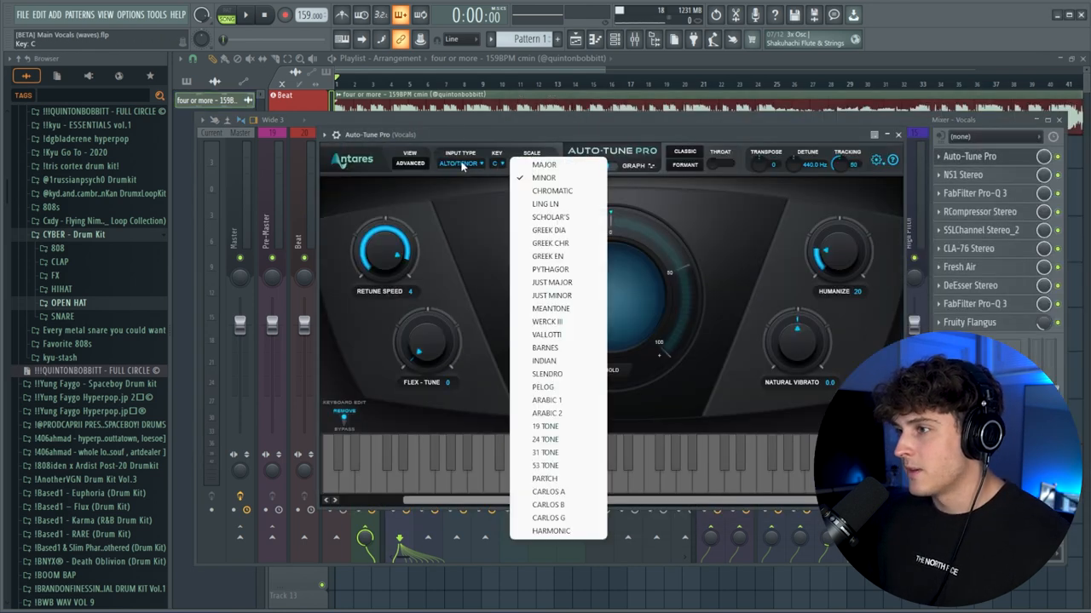
pyautogui.click(543, 178)
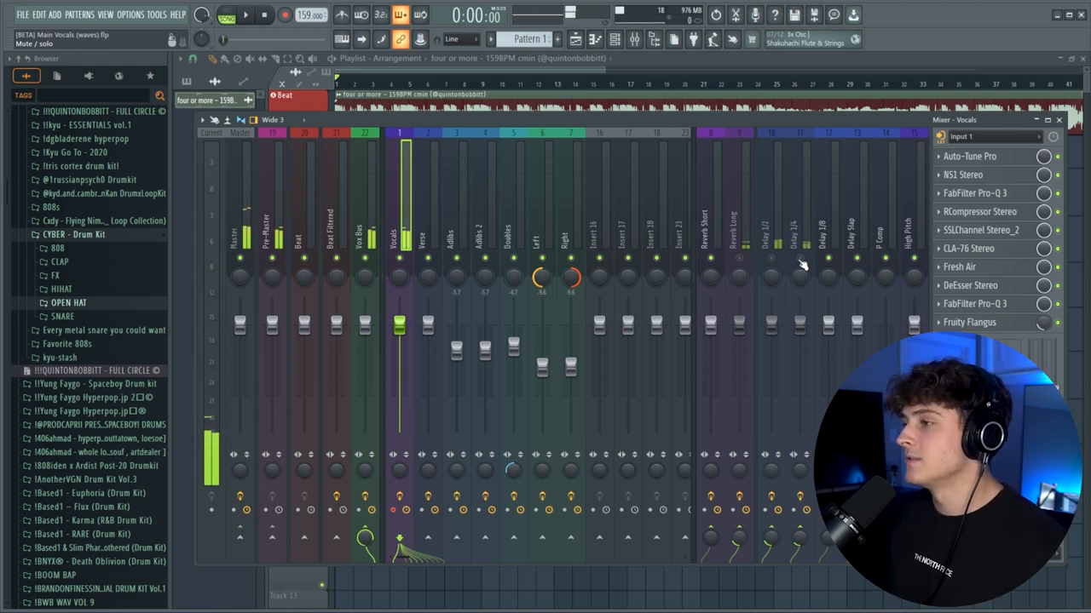
# - Route microphone Input 1 into the Vocals mixer insert
pyautogui.click(246, 15)
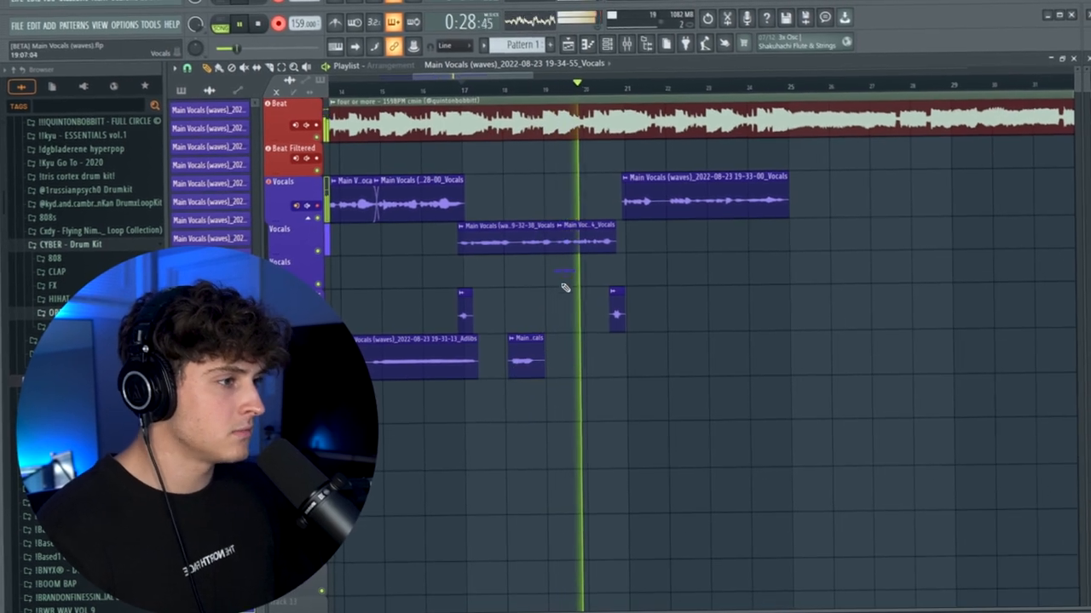
# - Right-click a vocal track header for rename and colour options
pyautogui.rightClick(290, 253)
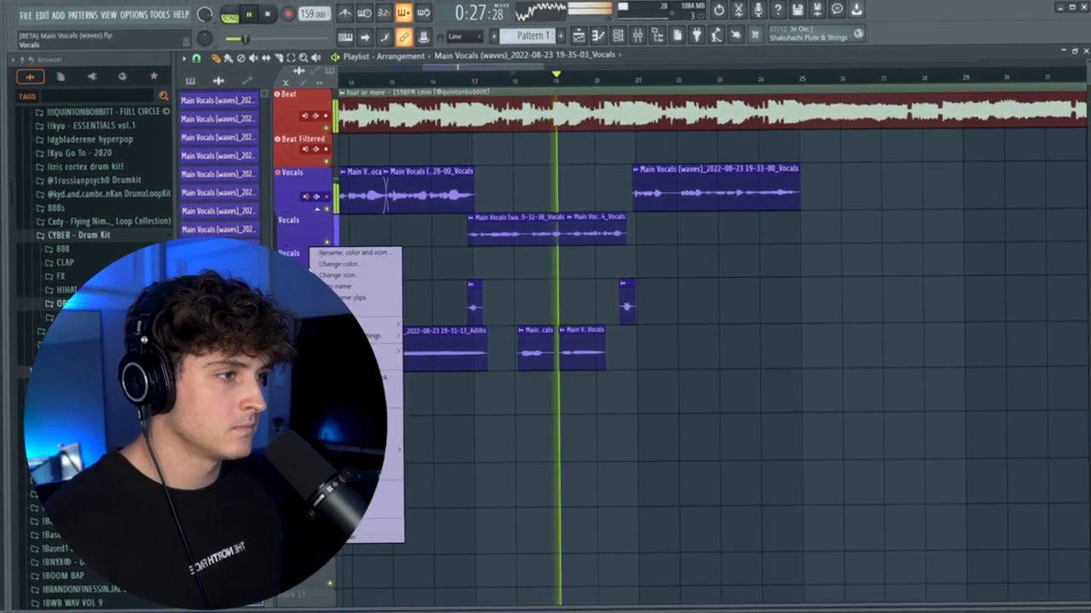